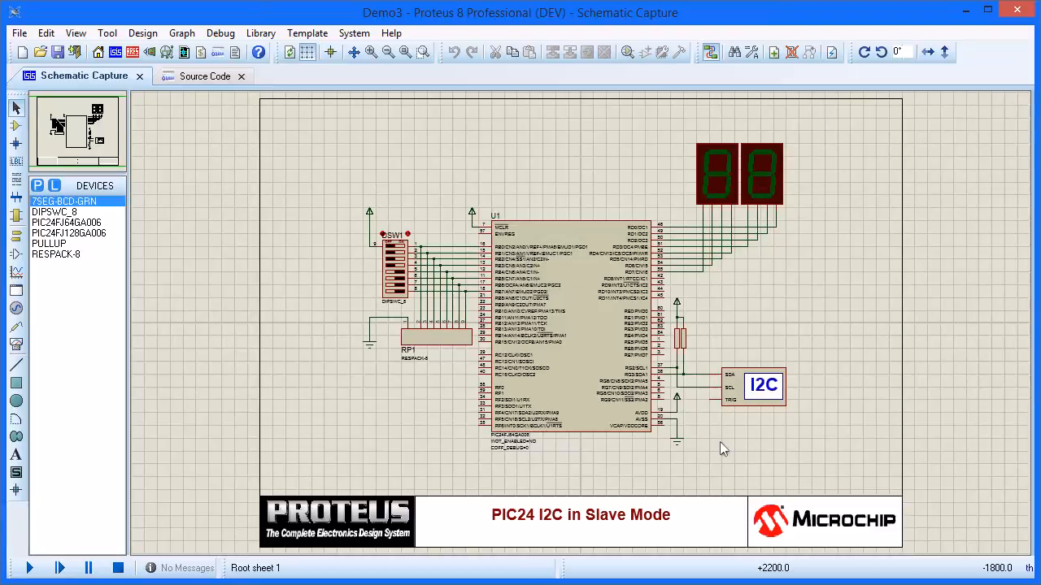
- Bring up the I2CDemo1.c firmware source for the PIC24FJ64GA006 project
click(763, 386)
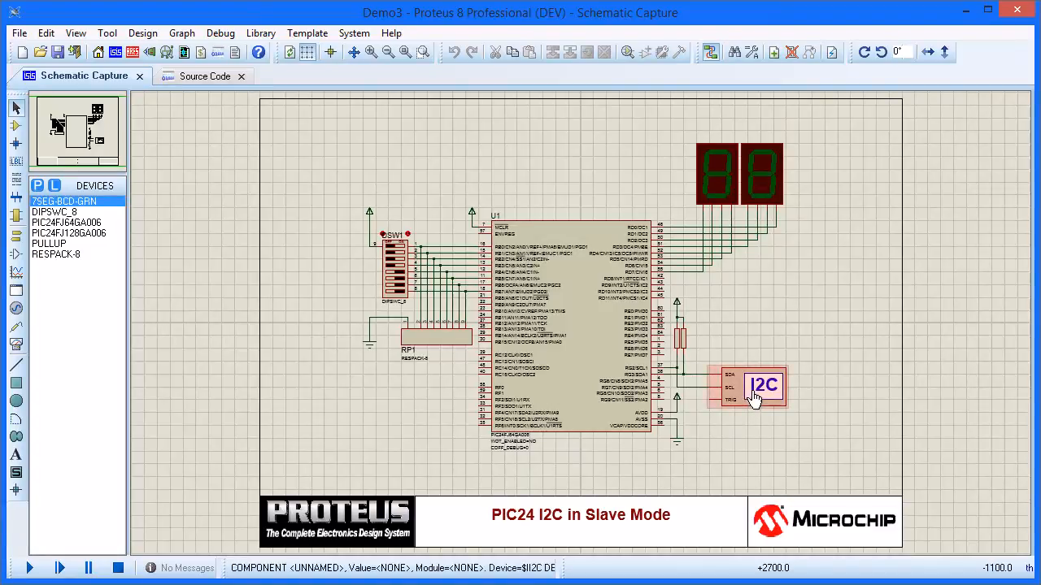
click(577, 342)
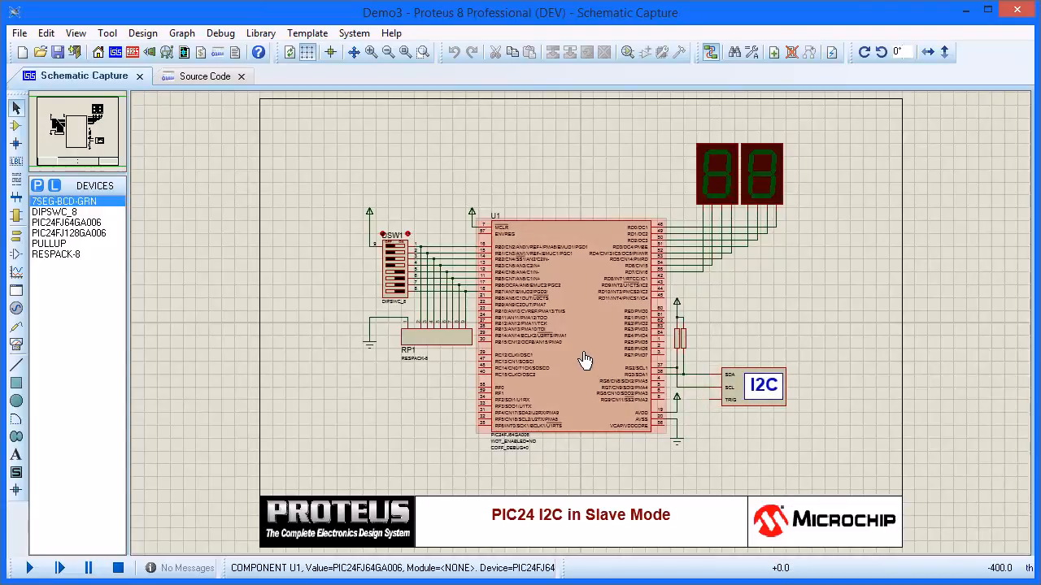
click(759, 386)
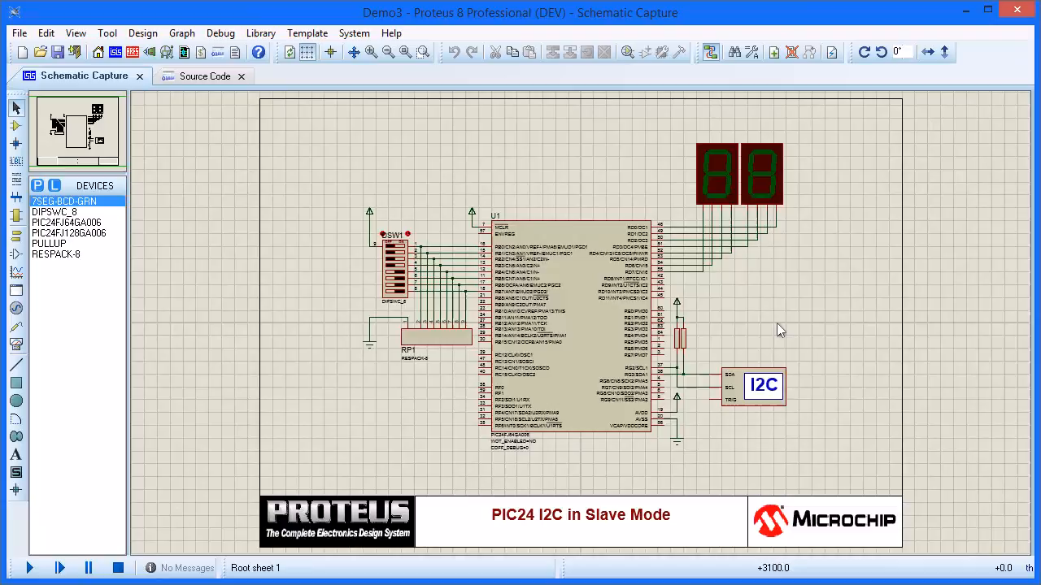
mouse_move(763, 329)
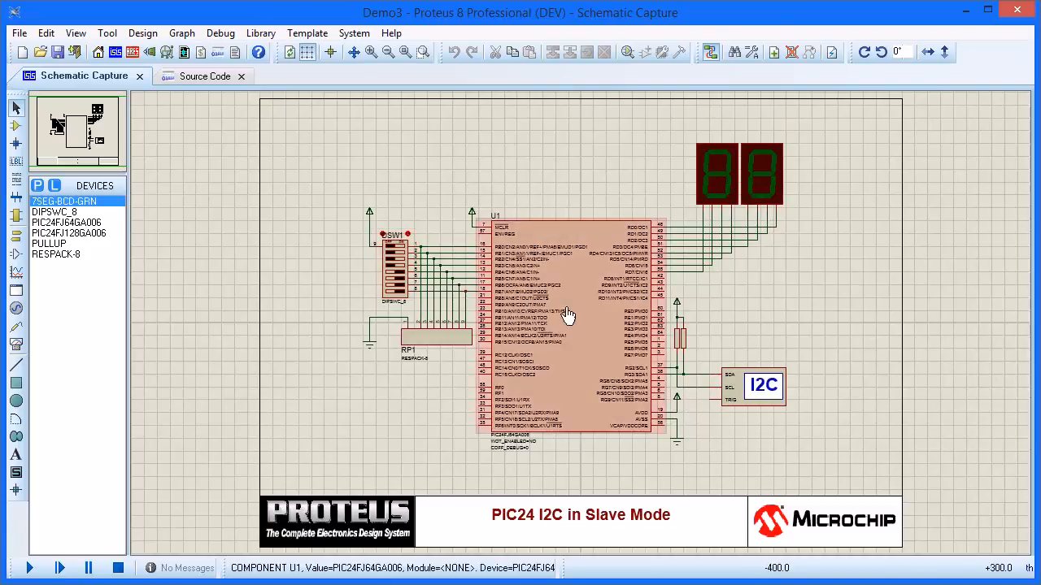
click(761, 386)
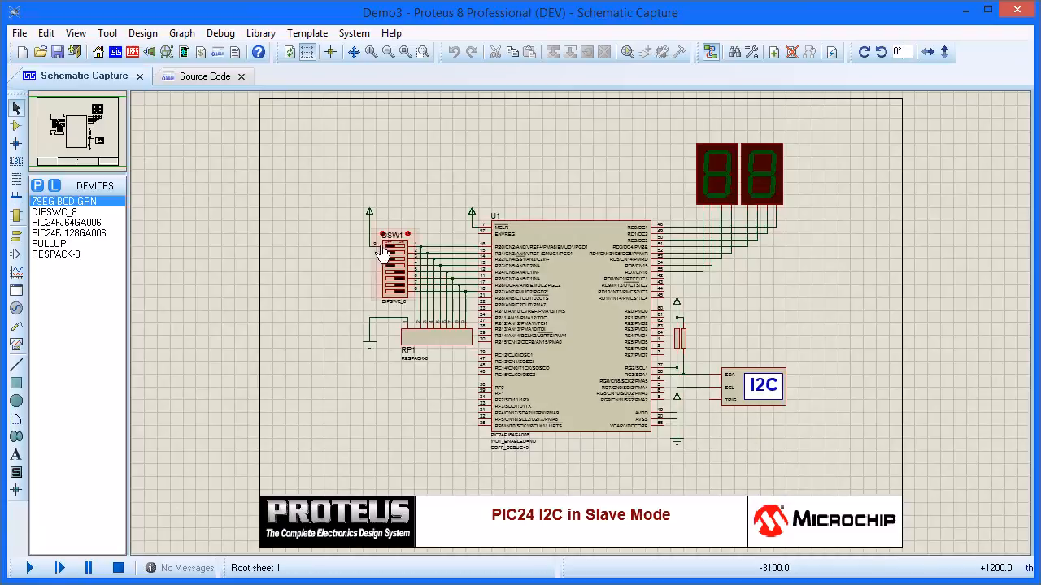
click(193, 75)
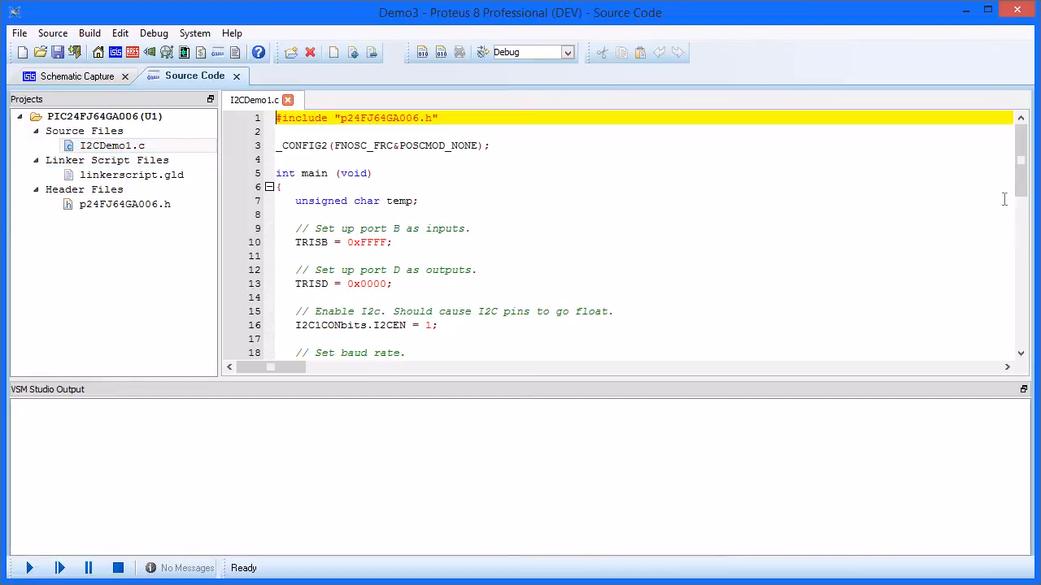
- Scroll down through the I2CDemo1.c source code
scroll(down, 3)
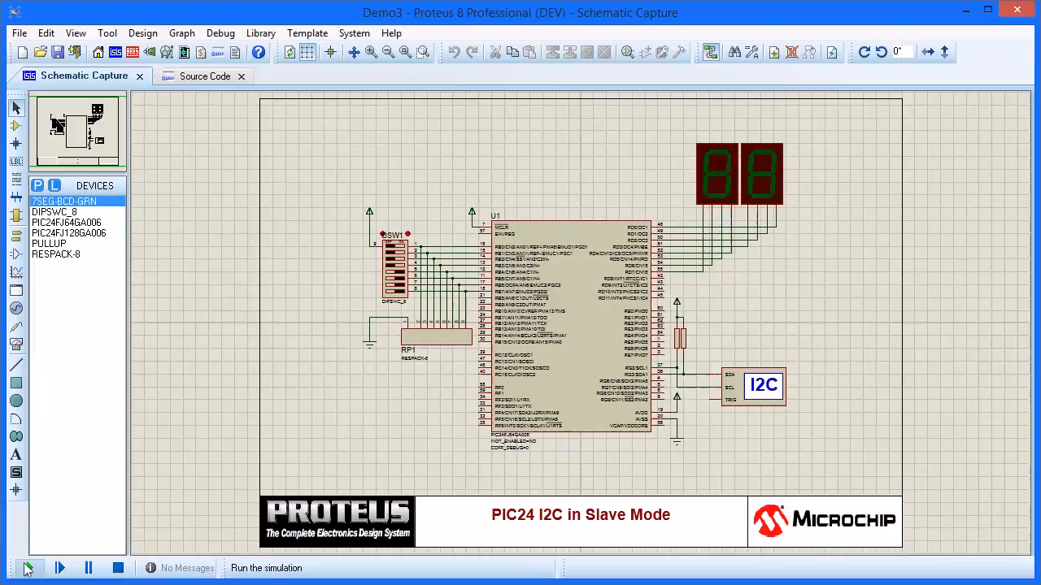
- Start the simulation so both displays read 00
click(27, 568)
text(S 0xC)
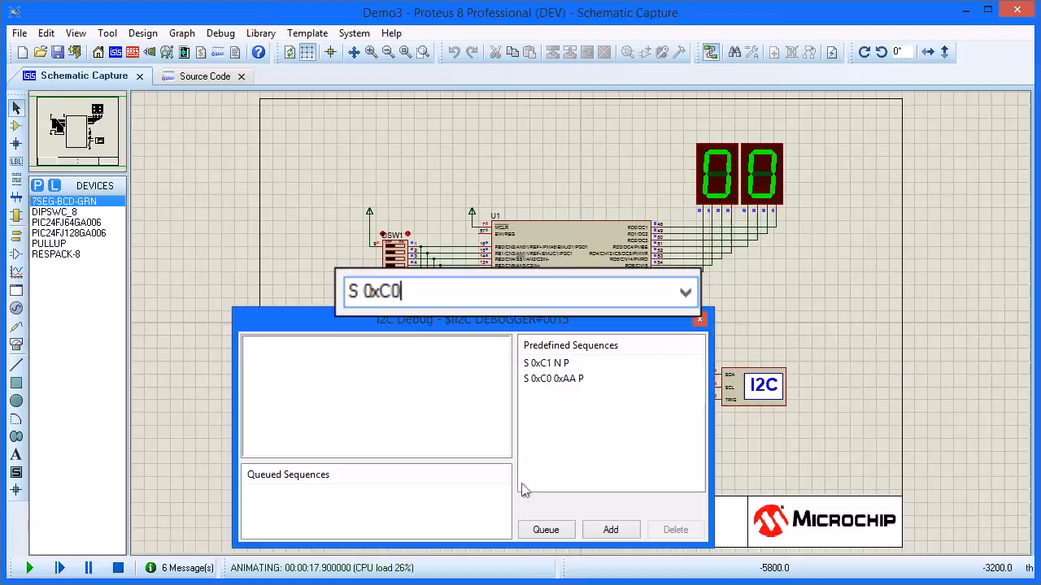
- Complete the I2C Debug write sequence as 'S 0xC0 0x5F P'
text(0x5)
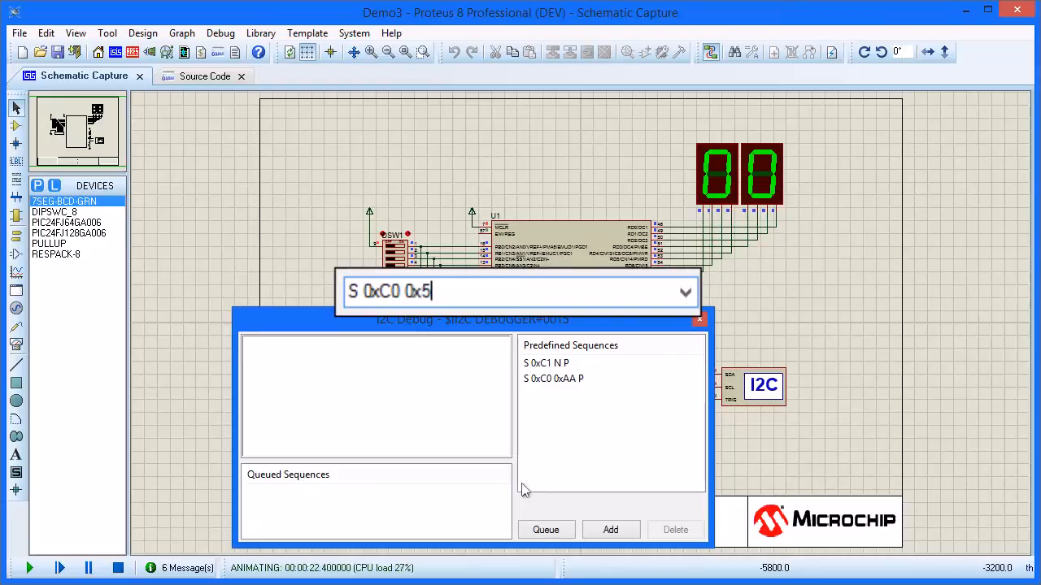
text(F P)
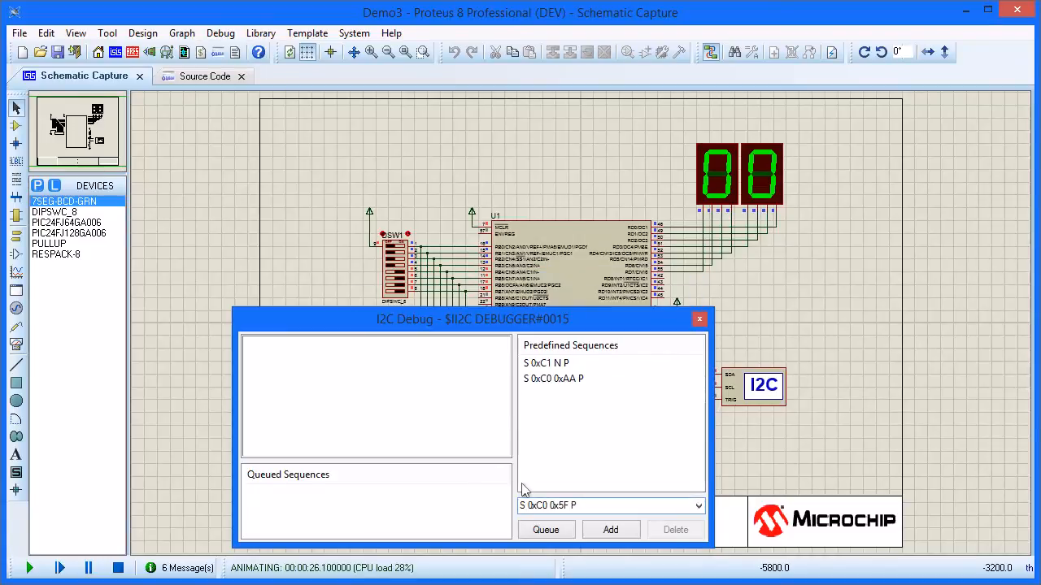
mouse_move(546, 529)
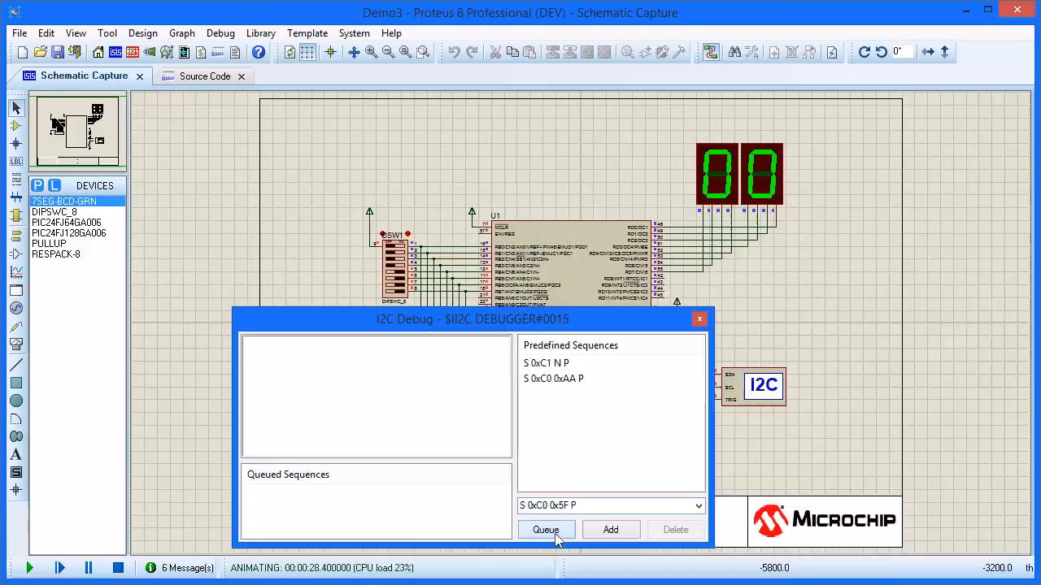
- Queue the write so displays show 5F, then expand the logged S, C0 A, 5F A, P packet
click(546, 530)
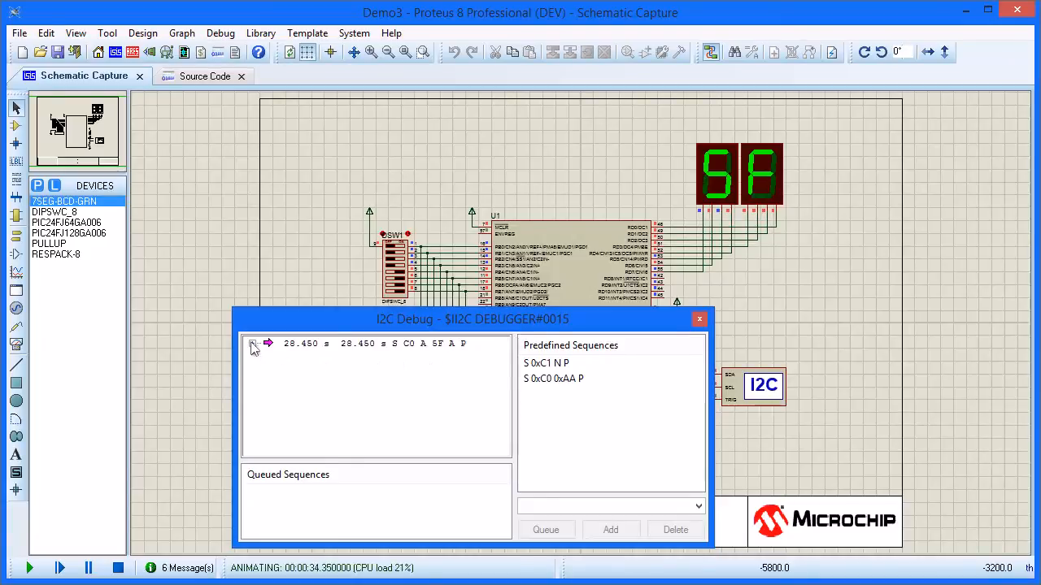
click(253, 344)
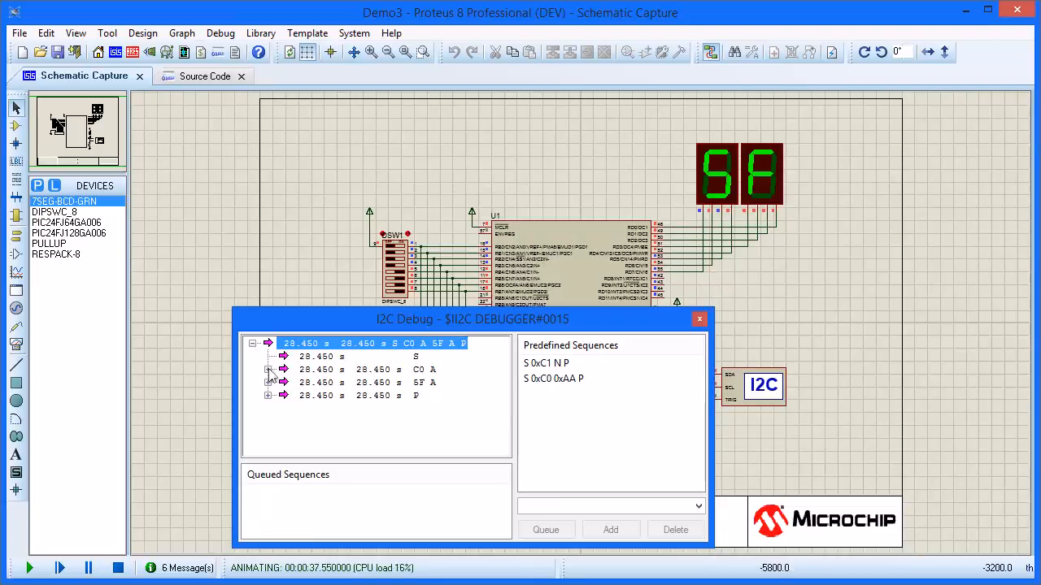
click(267, 369)
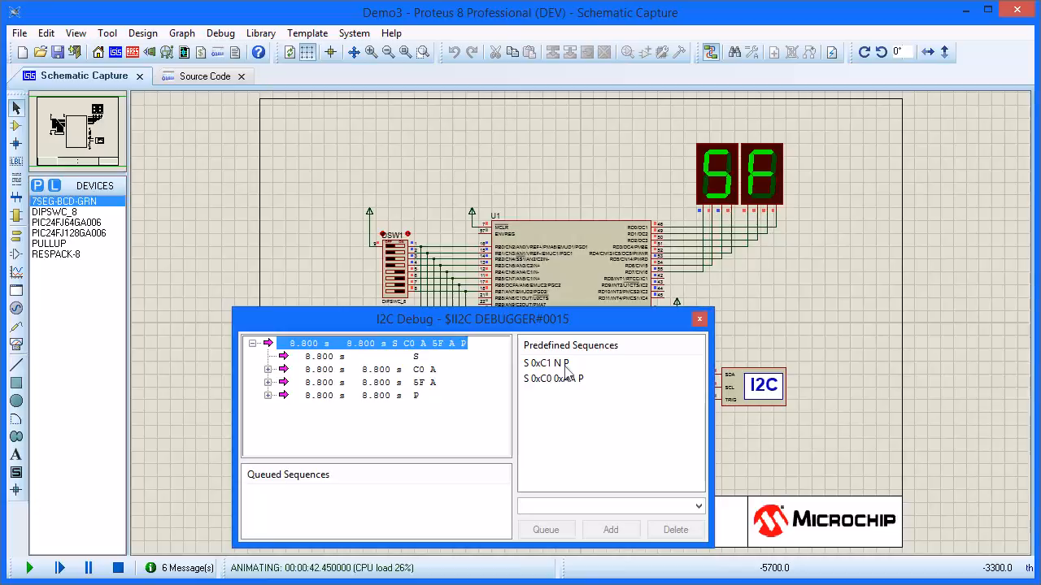
- Queue the predefined read sequence 'S 0xC1 N P', logging S C1 A F0 N P
click(545, 363)
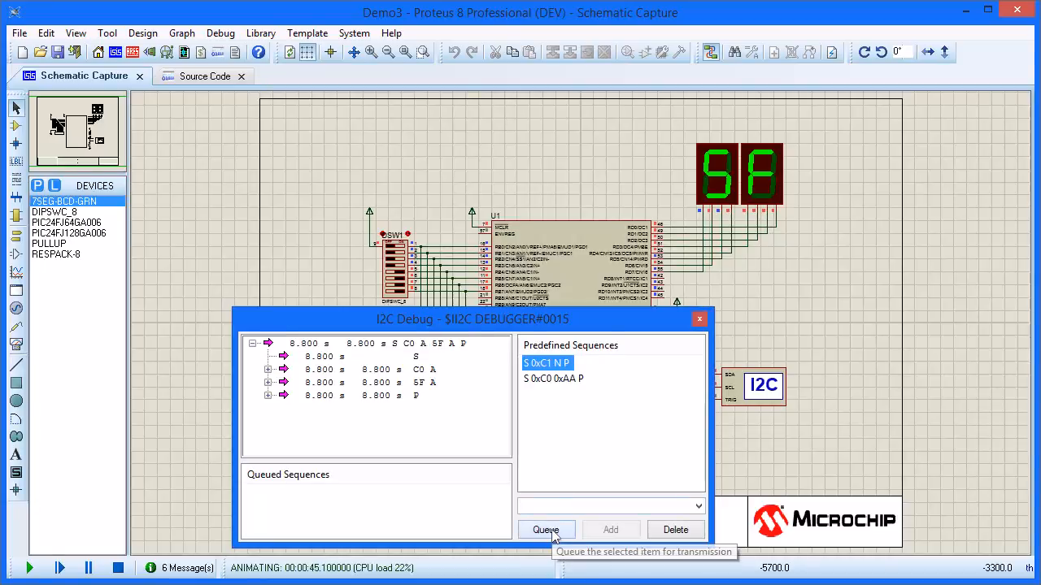
click(546, 529)
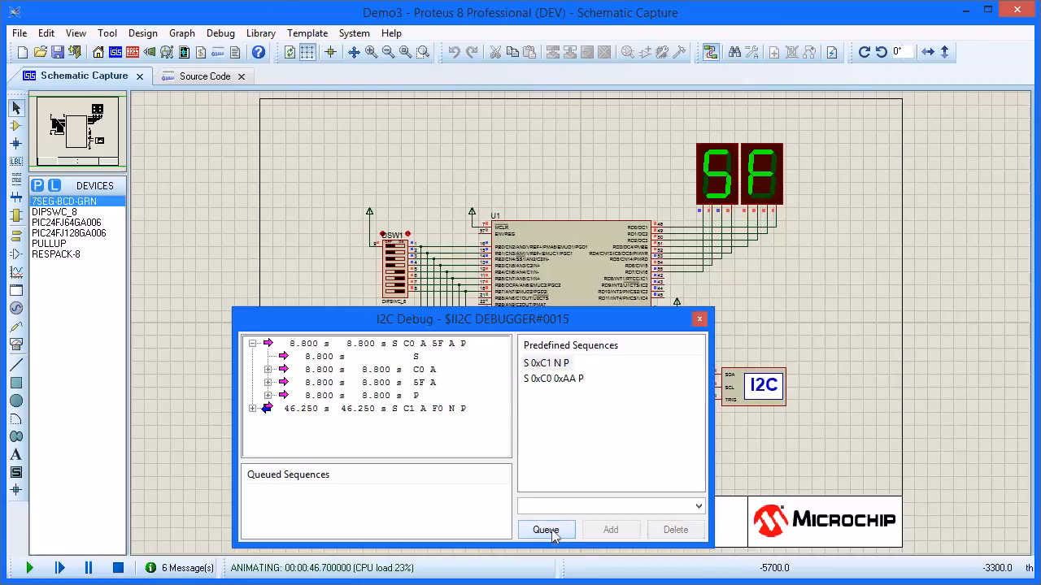